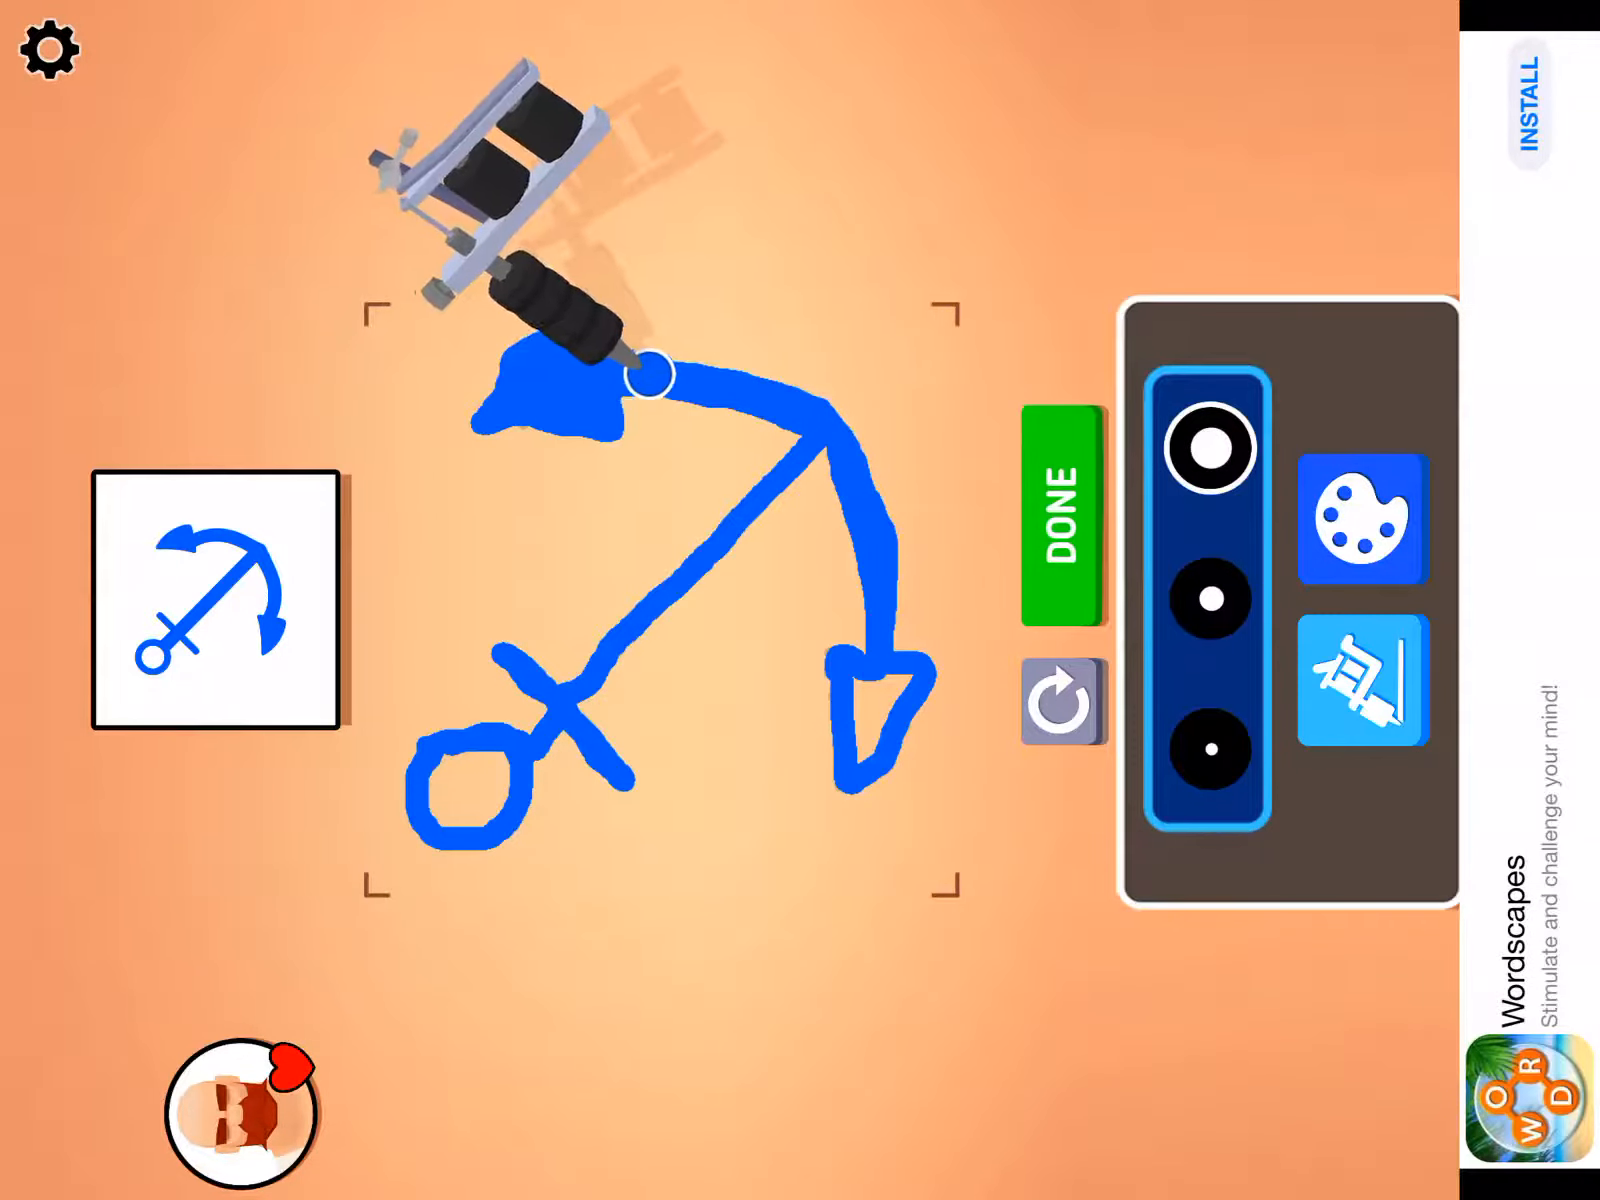
Step: Trace the anchor's right arm and arrowhead in blue, then confirm DONE to submit
{"action": "left_click_drag", "start_coordinate": [653, 376], "coordinate": [839, 437]}
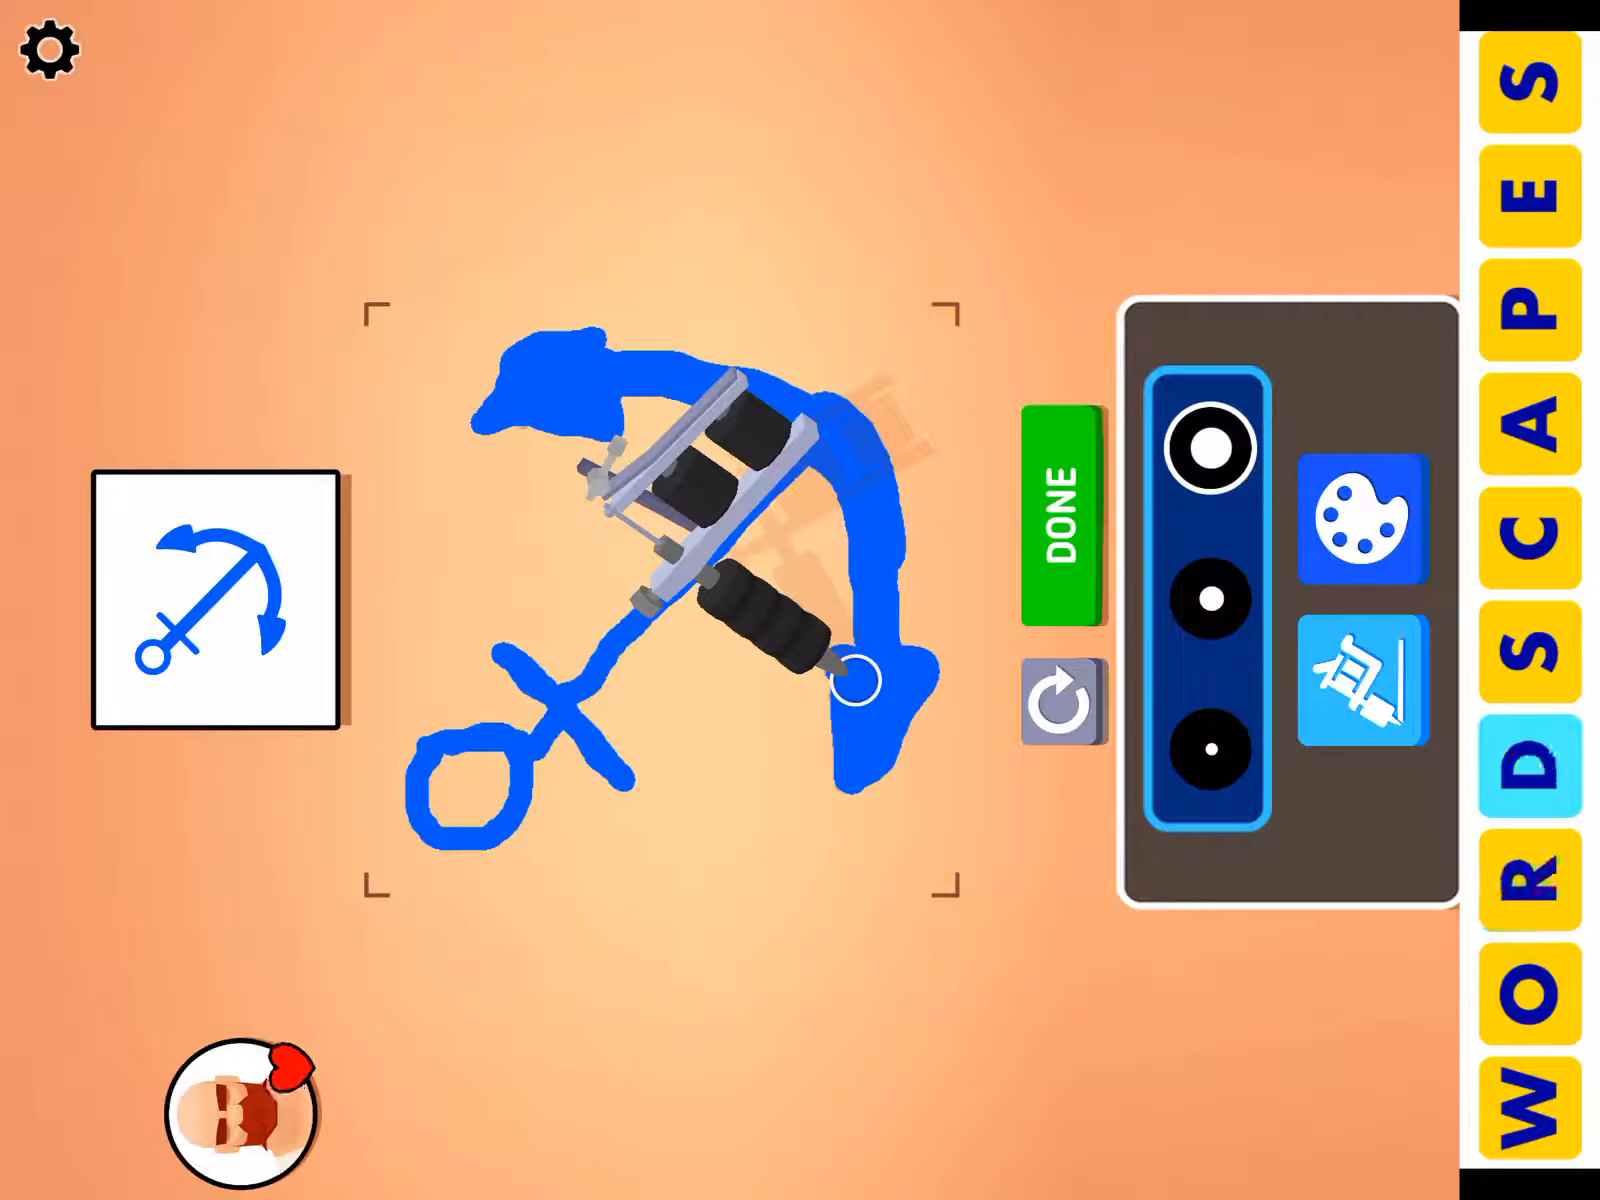
{"action": "left_click", "coordinate": [1210, 447]}
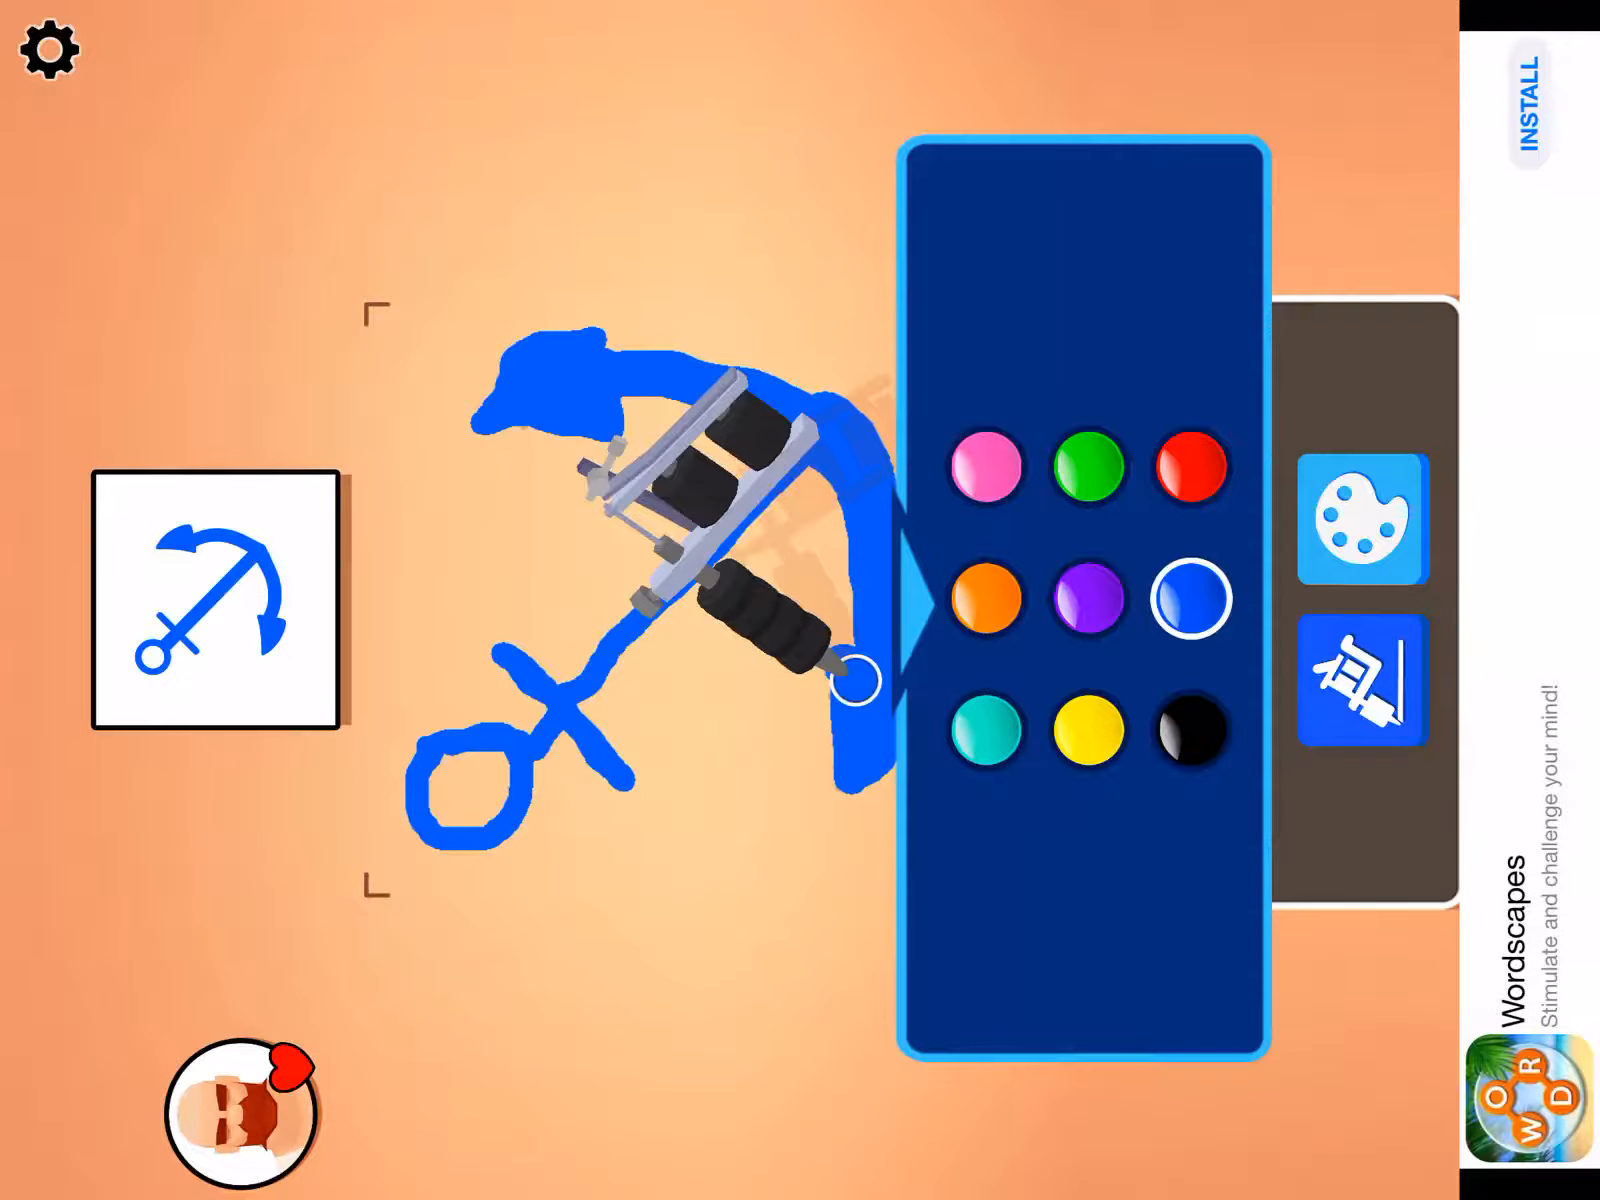
{"action": "left_click", "coordinate": [49, 49]}
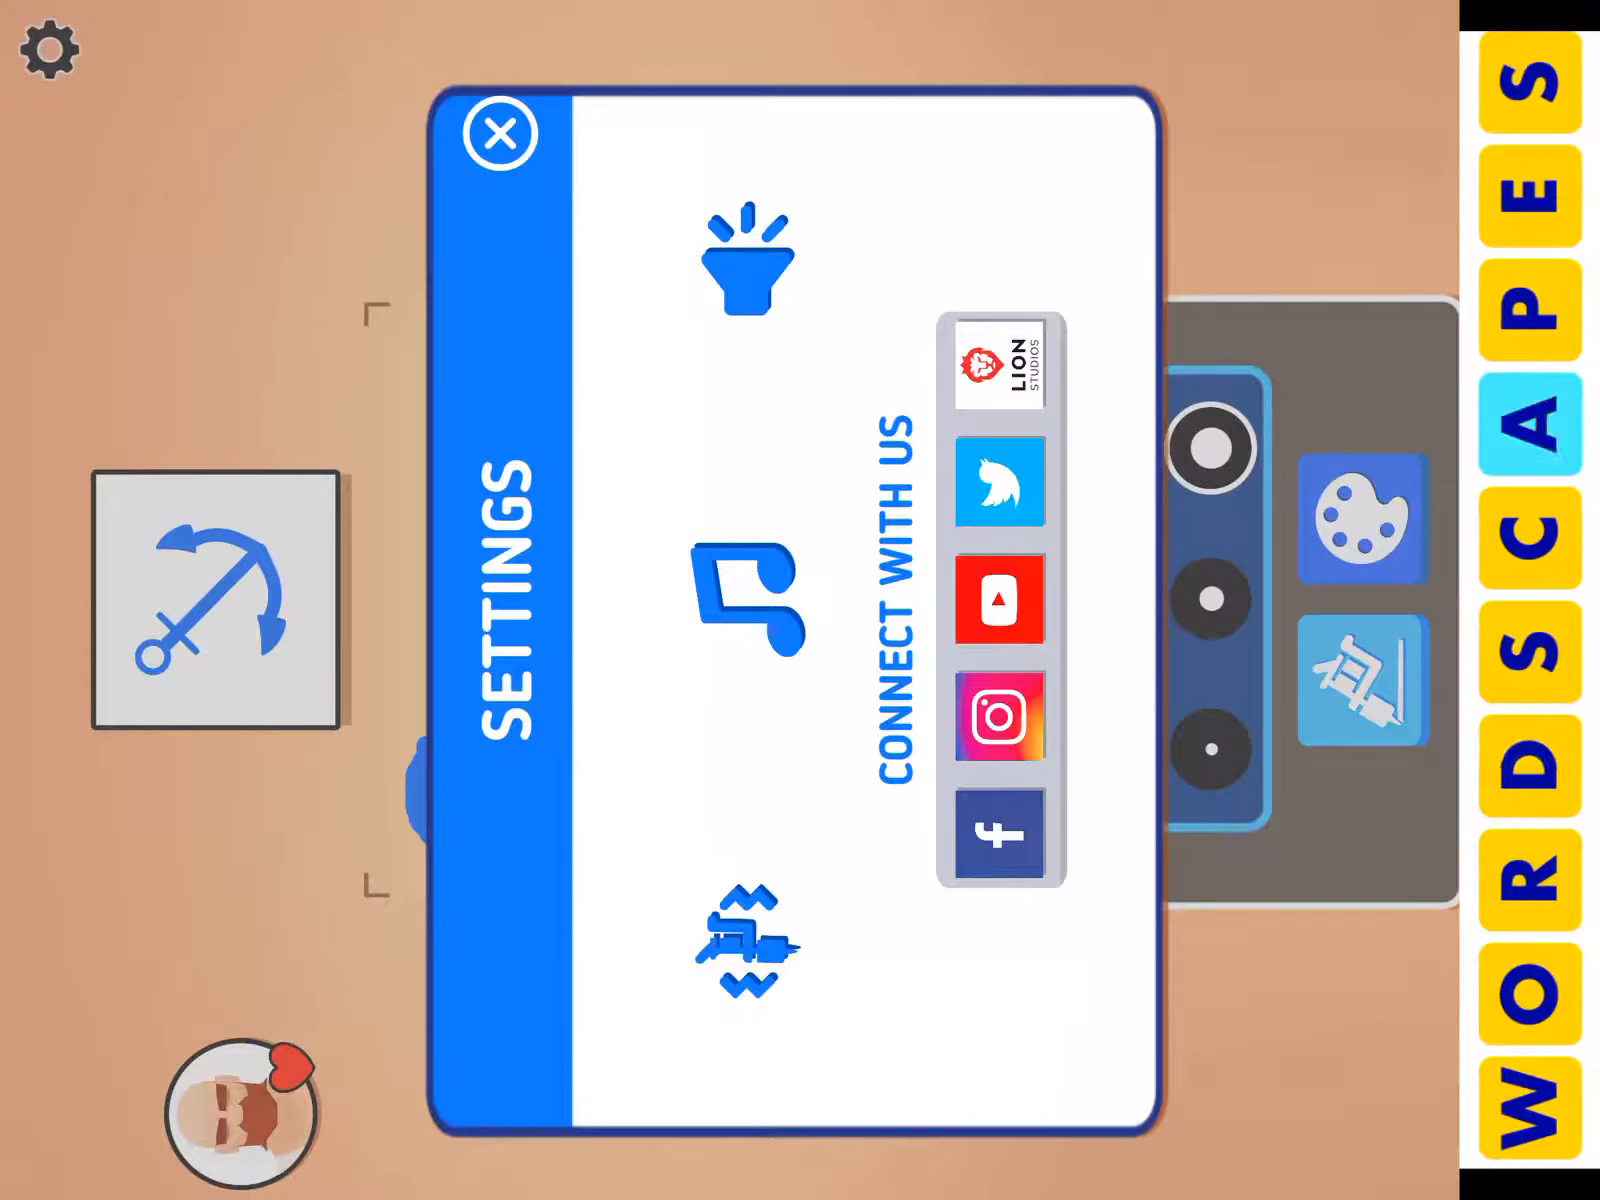
{"action": "left_click", "coordinate": [499, 134]}
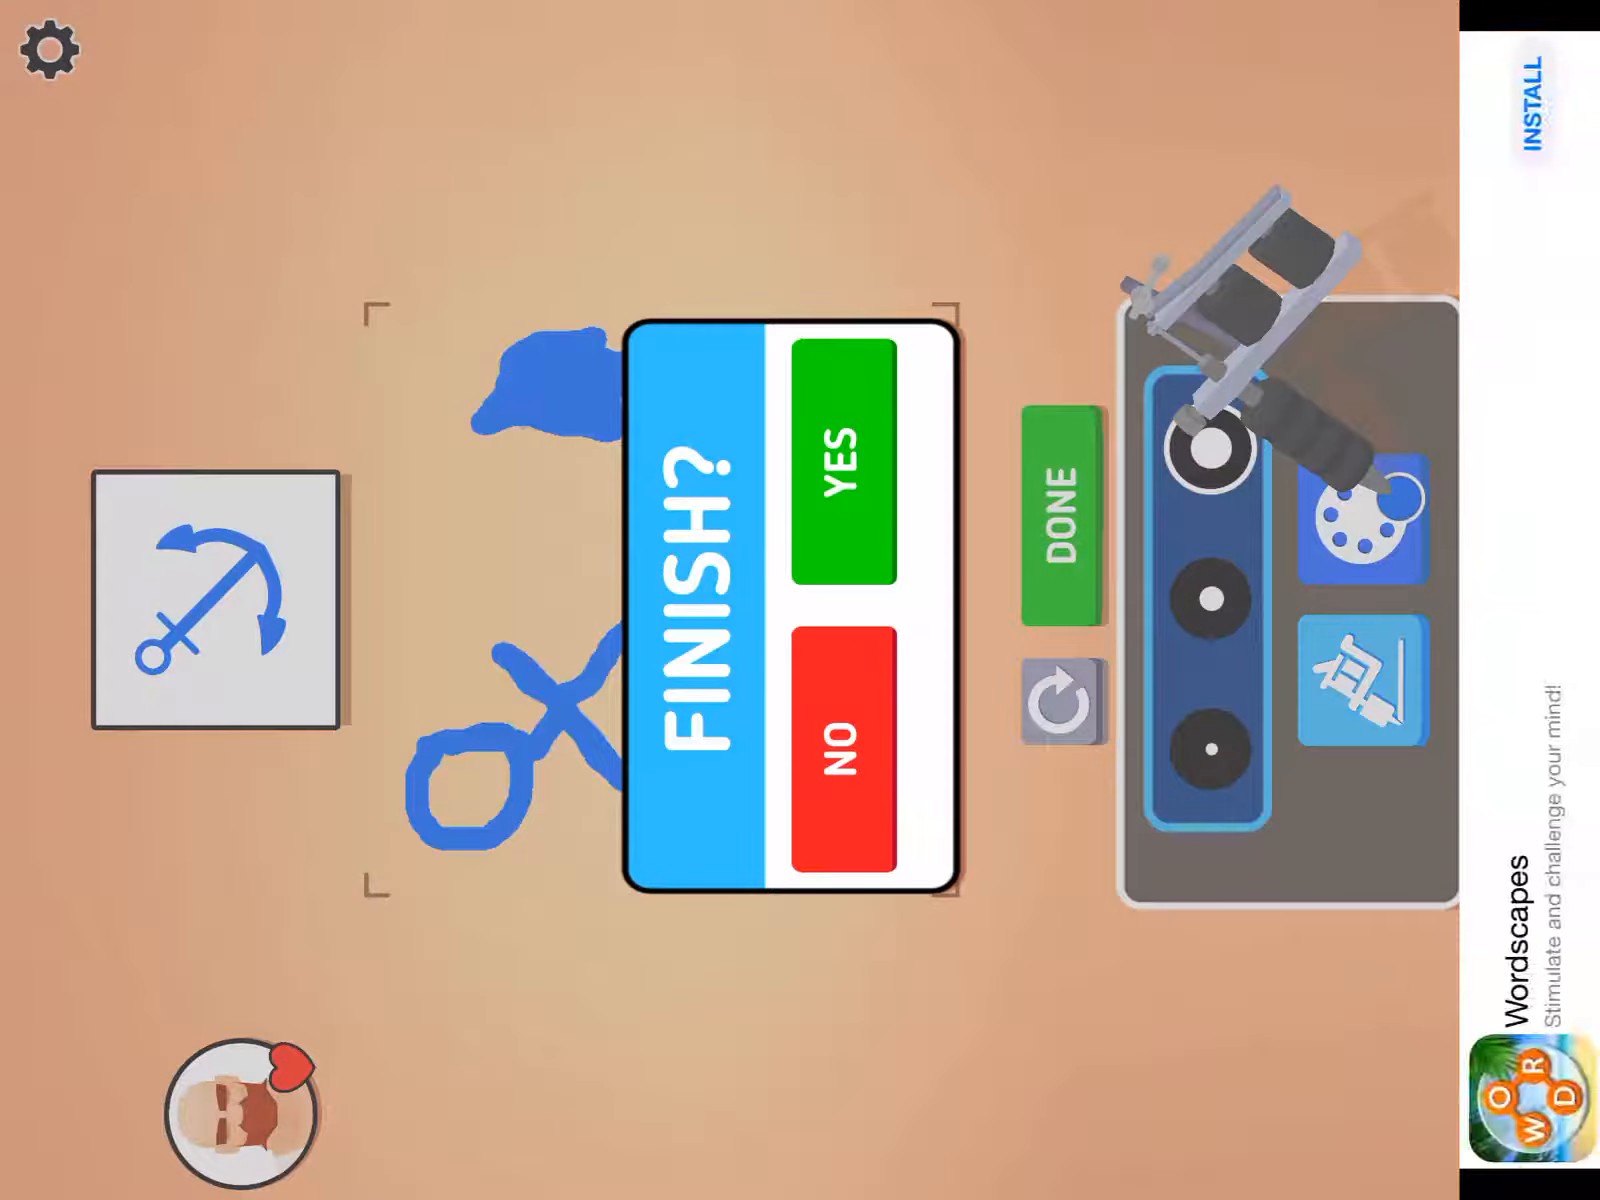
{"action": "left_click", "coordinate": [846, 462]}
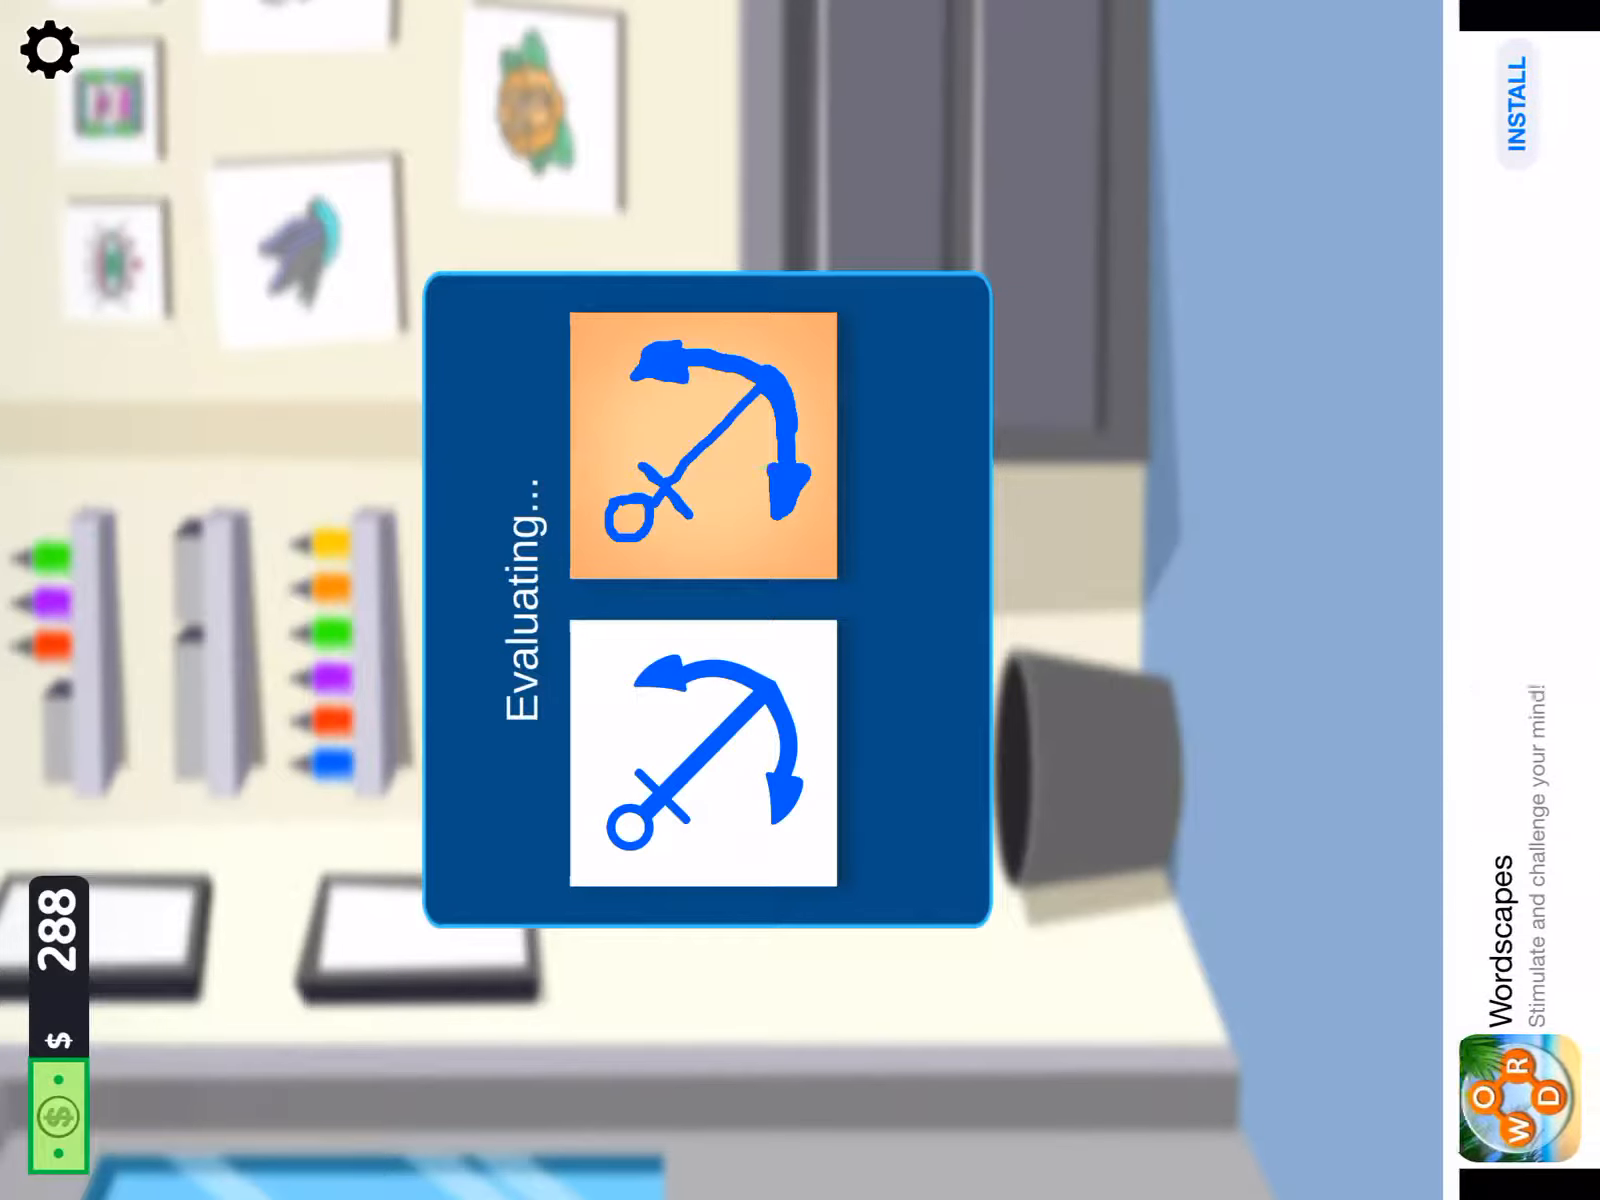